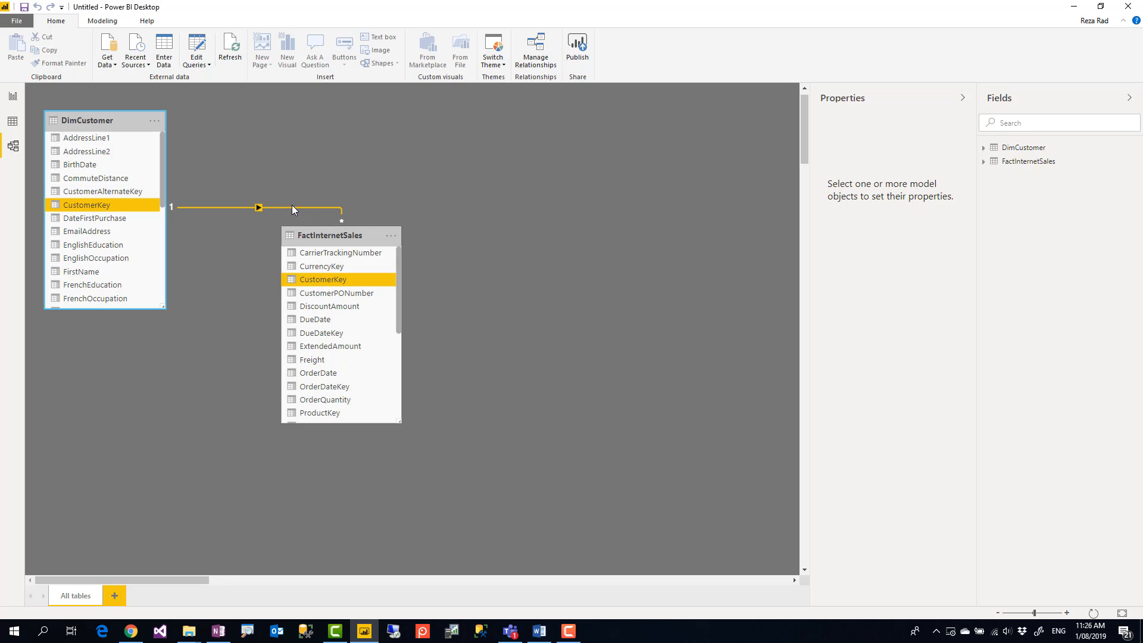
- Switch from the model diagram to the empty report page in Report view
left_click(13, 95)
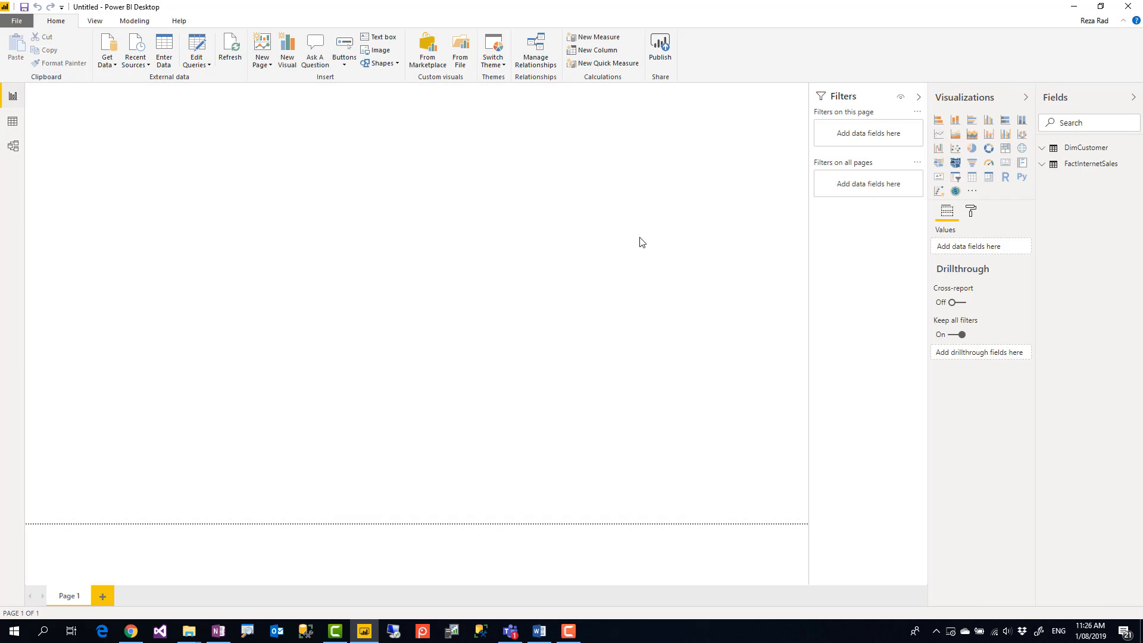
- Add SalesAmount as values and EnglishEducation on the axis of a new column chart
left_click(1086, 123)
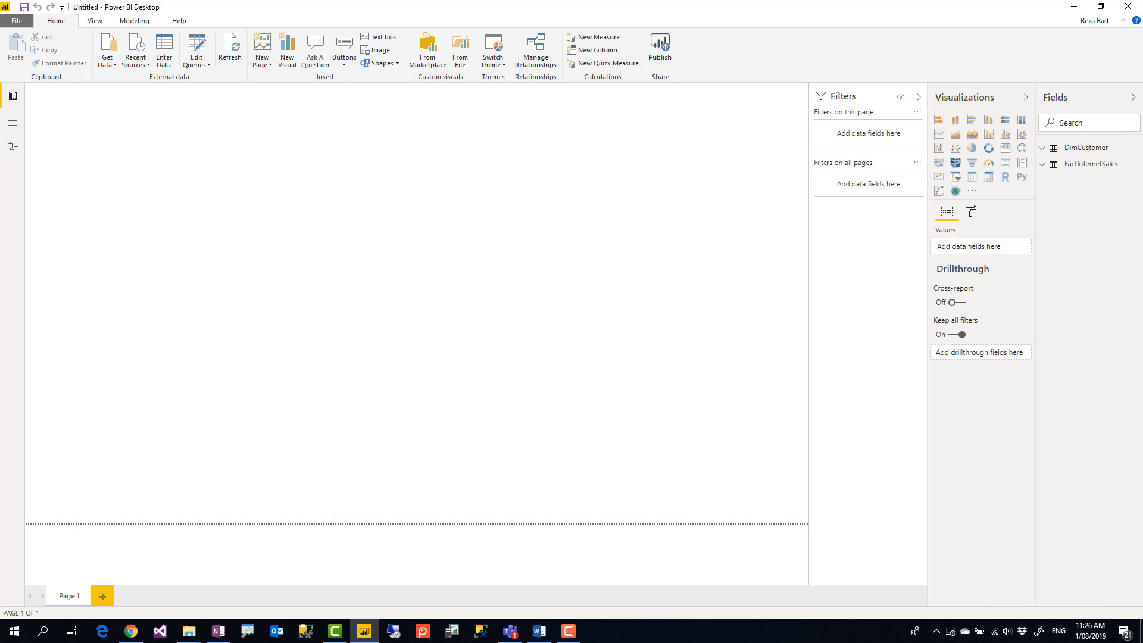
type("salesam")
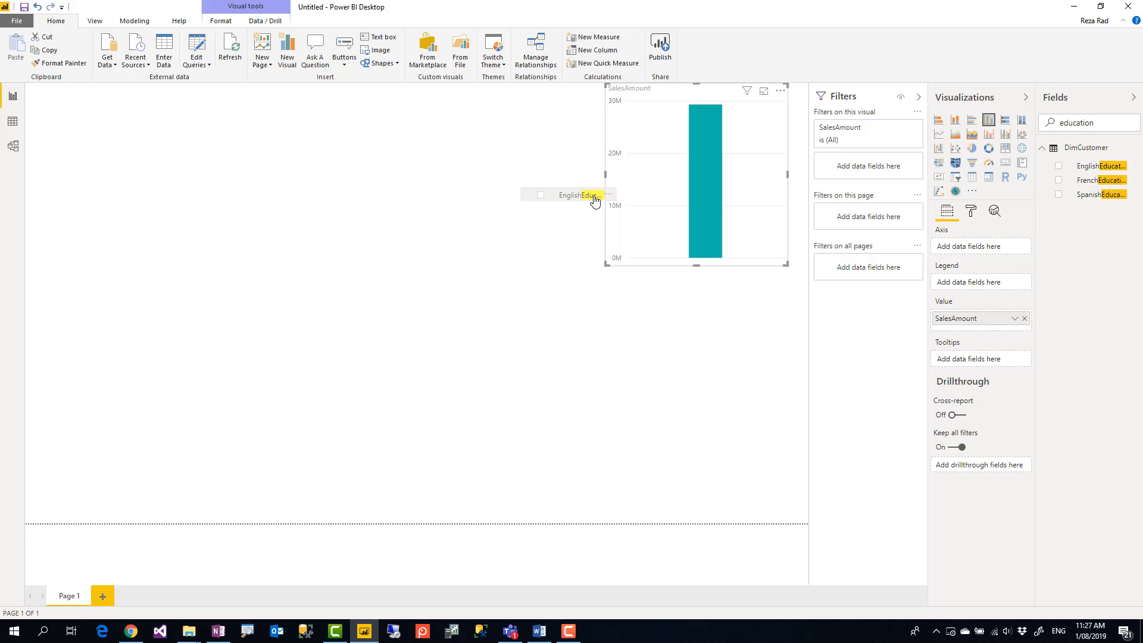
left_click(1058, 166)
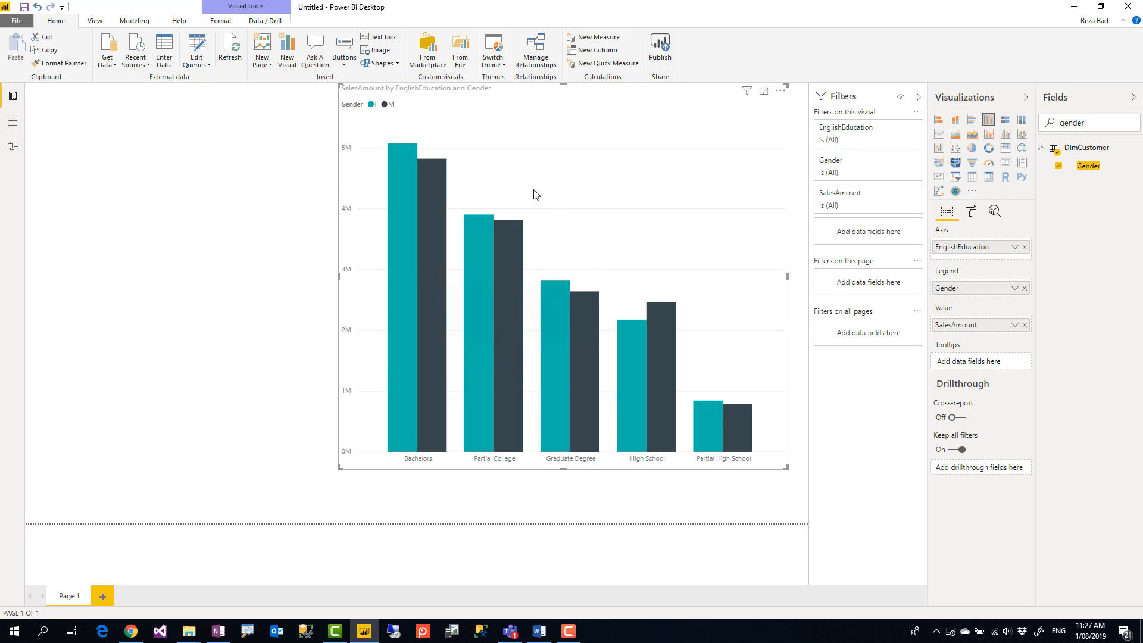
mouse_move(1031, 137)
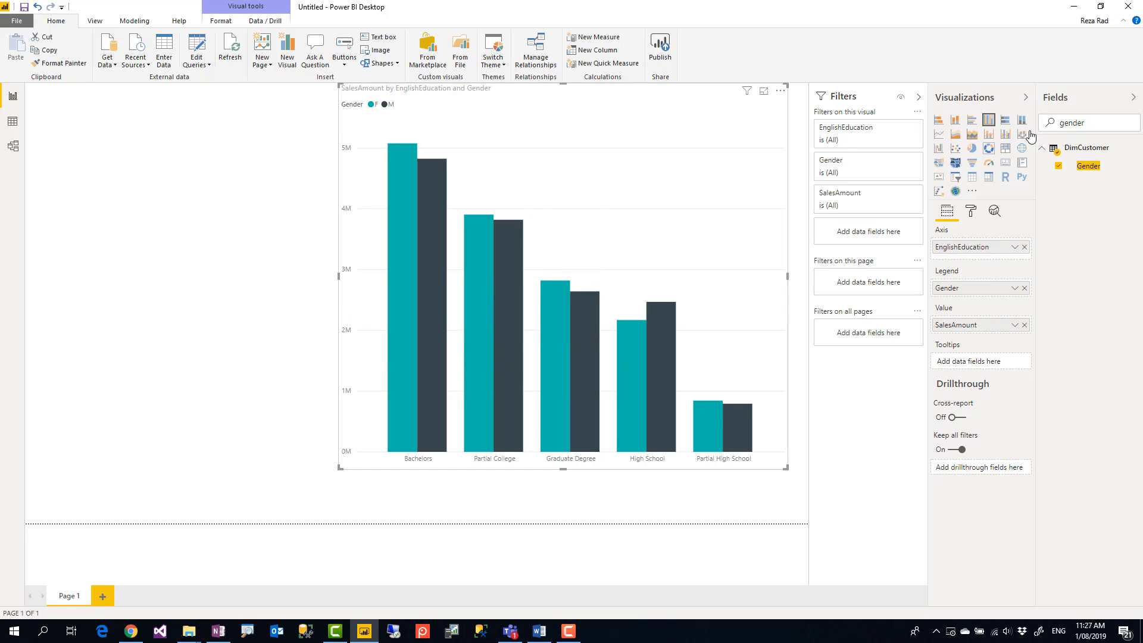
mouse_move(285, 510)
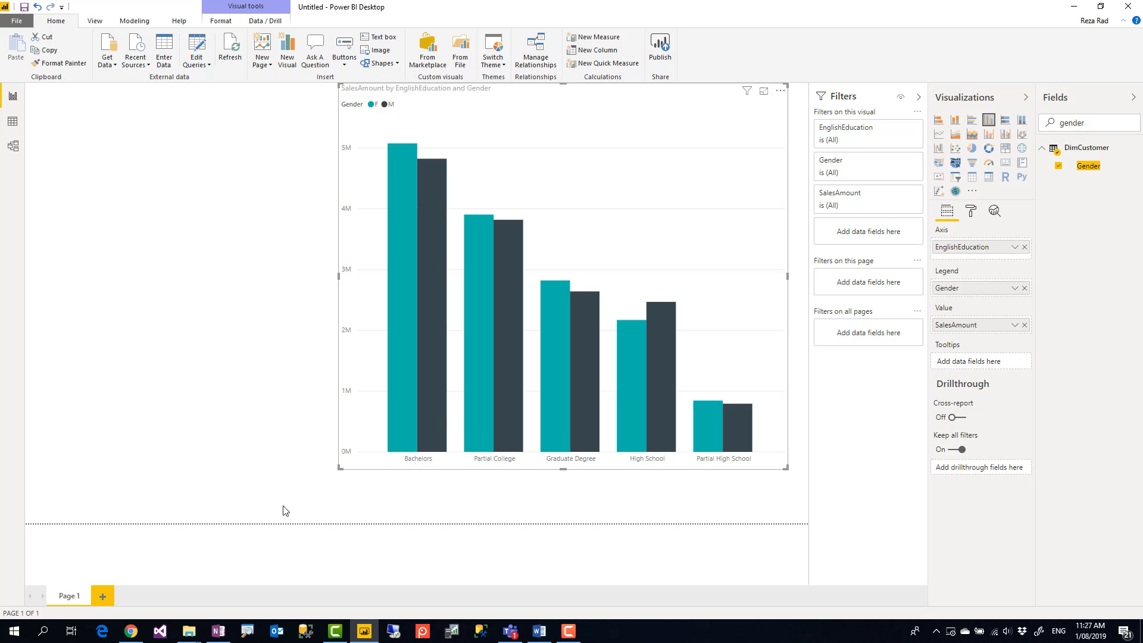
- Convert the visual to a stacked column chart stacking F and M sales per education level
left_click(246, 631)
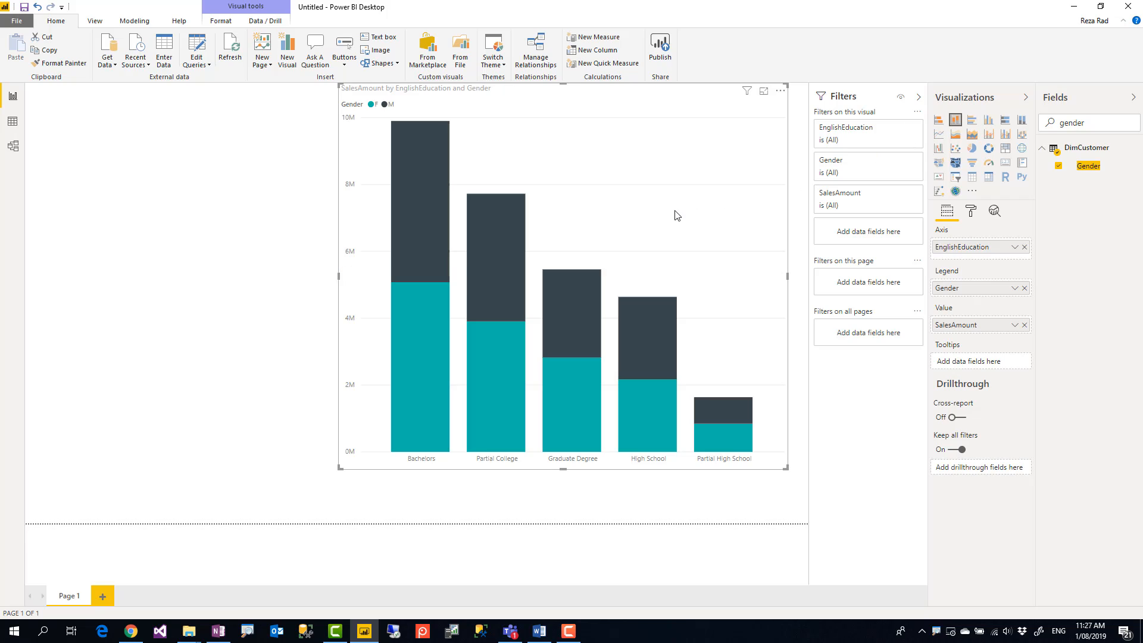
mouse_move(460, 130)
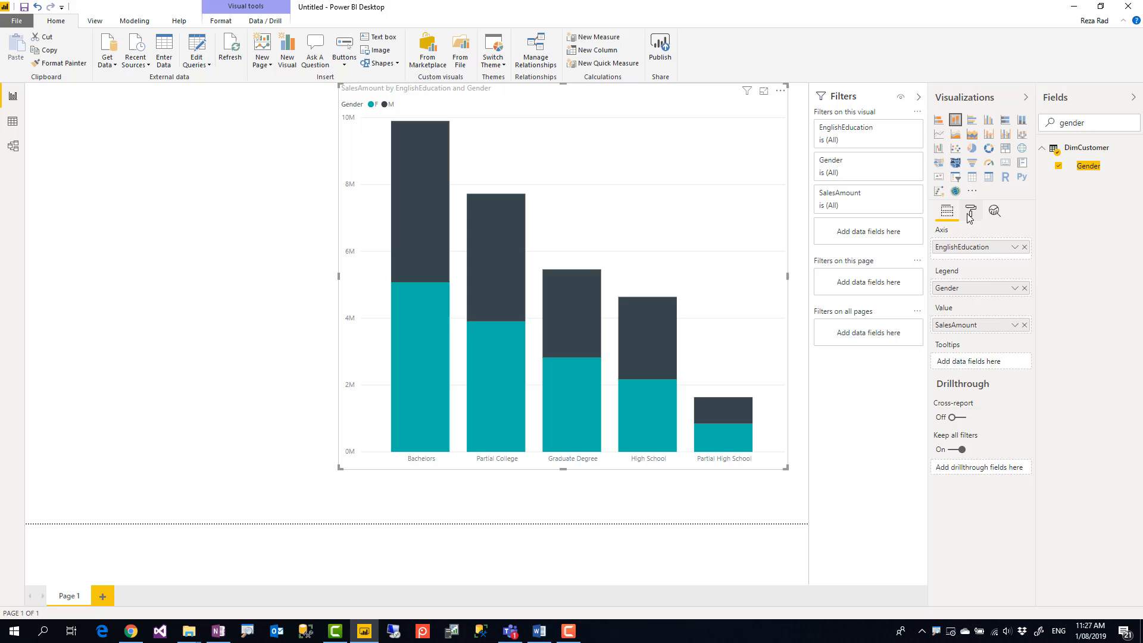
- Turn on data labels for every stacked segment and expand their formatting settings
left_click(969, 211)
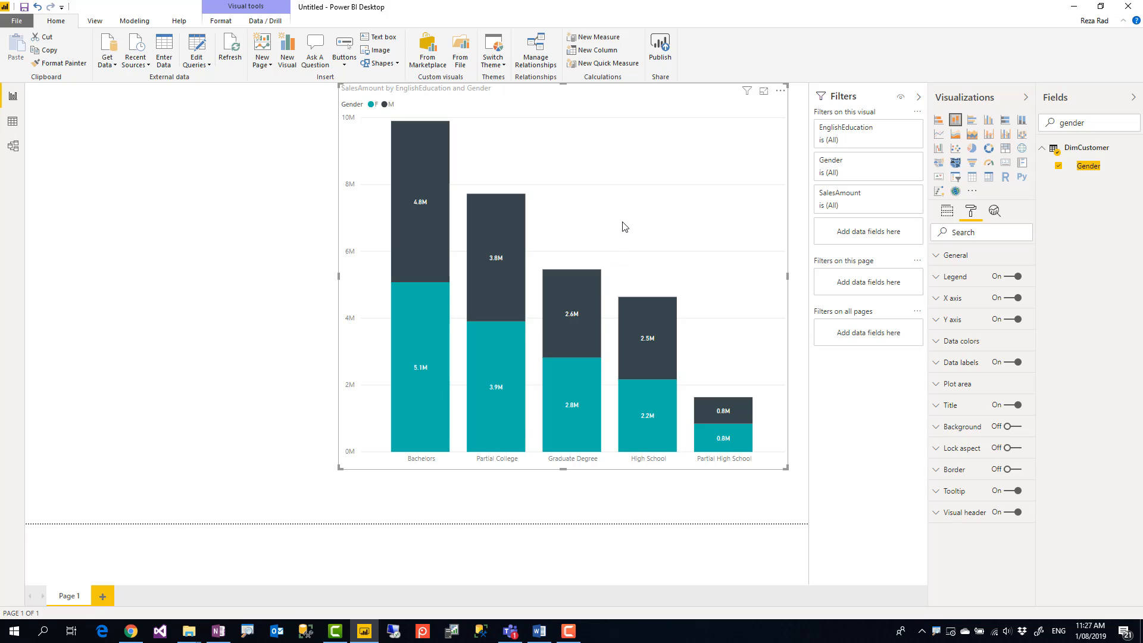
mouse_move(644, 464)
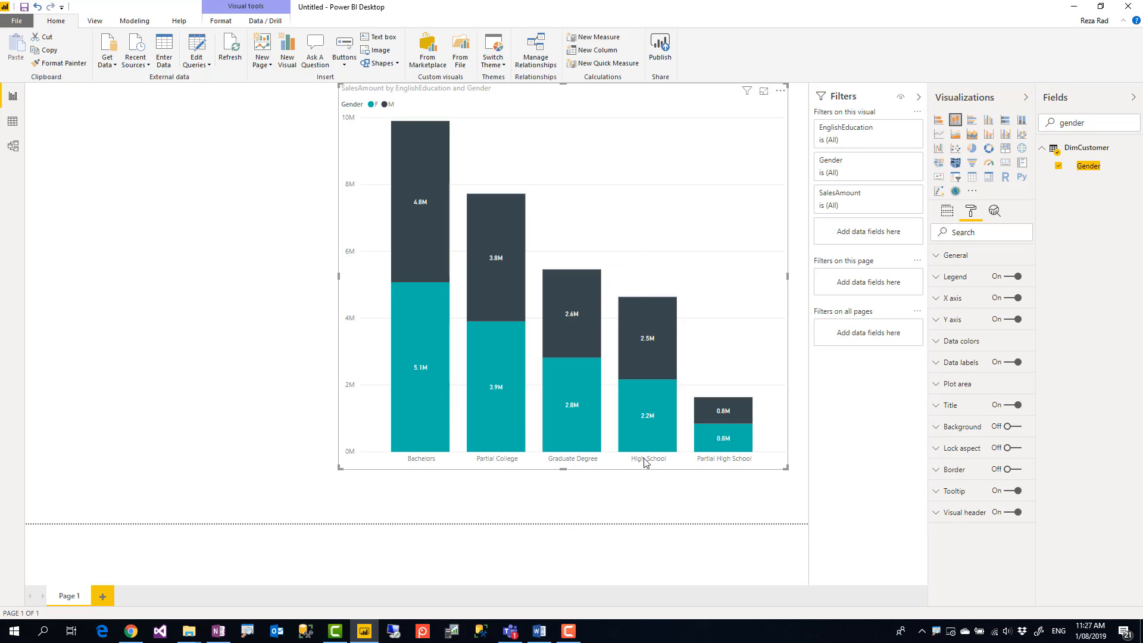
mouse_move(652, 425)
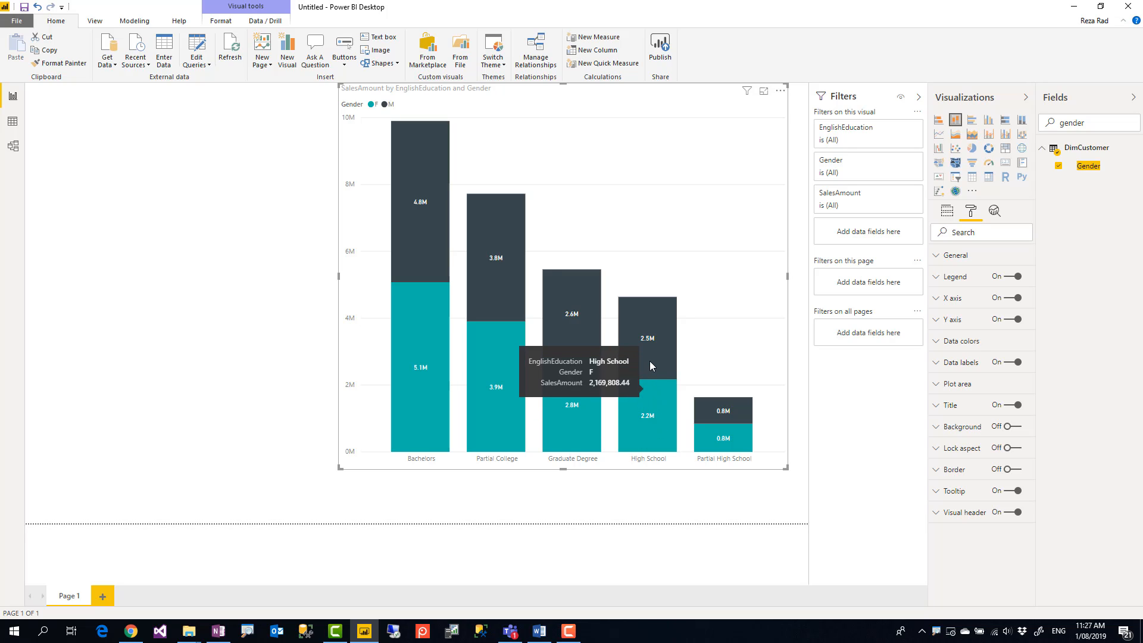
mouse_move(714, 282)
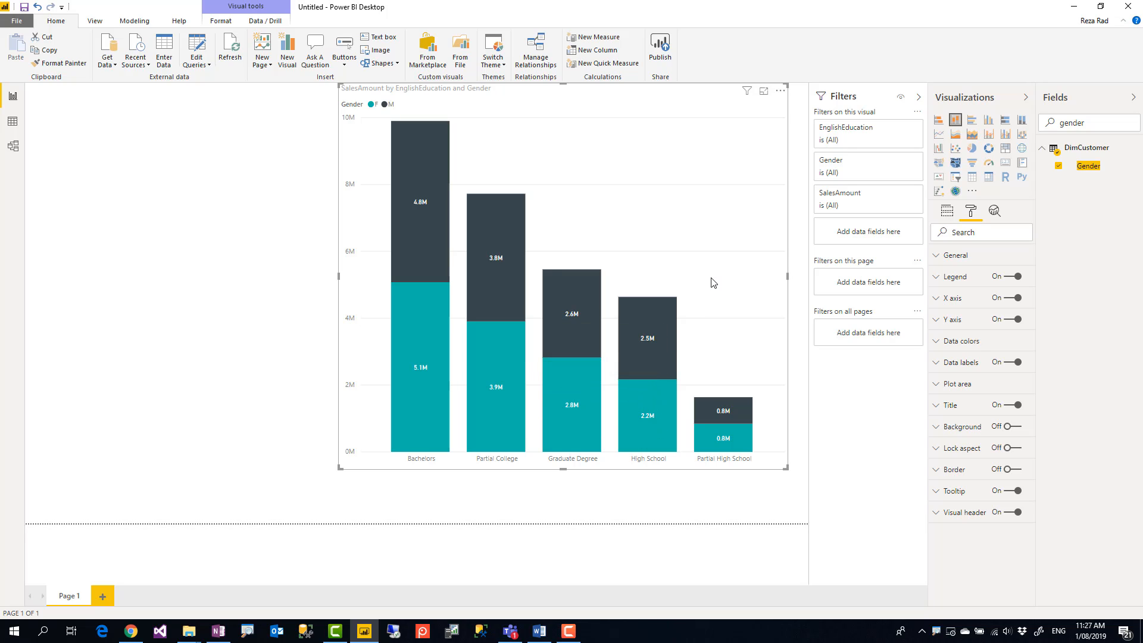
mouse_move(942, 362)
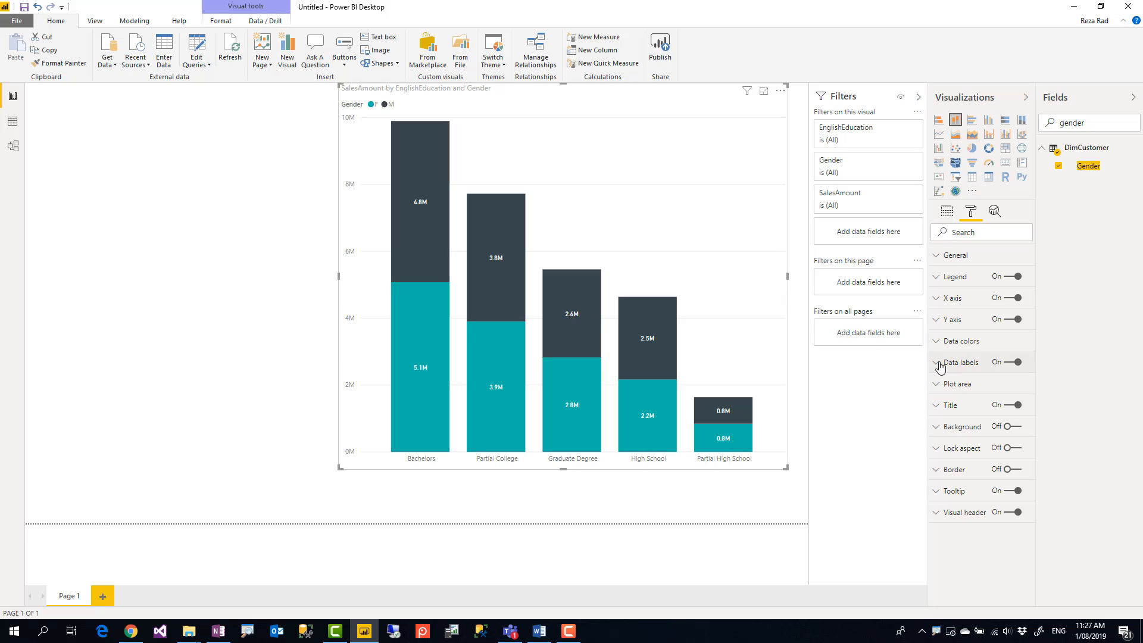
left_click(939, 363)
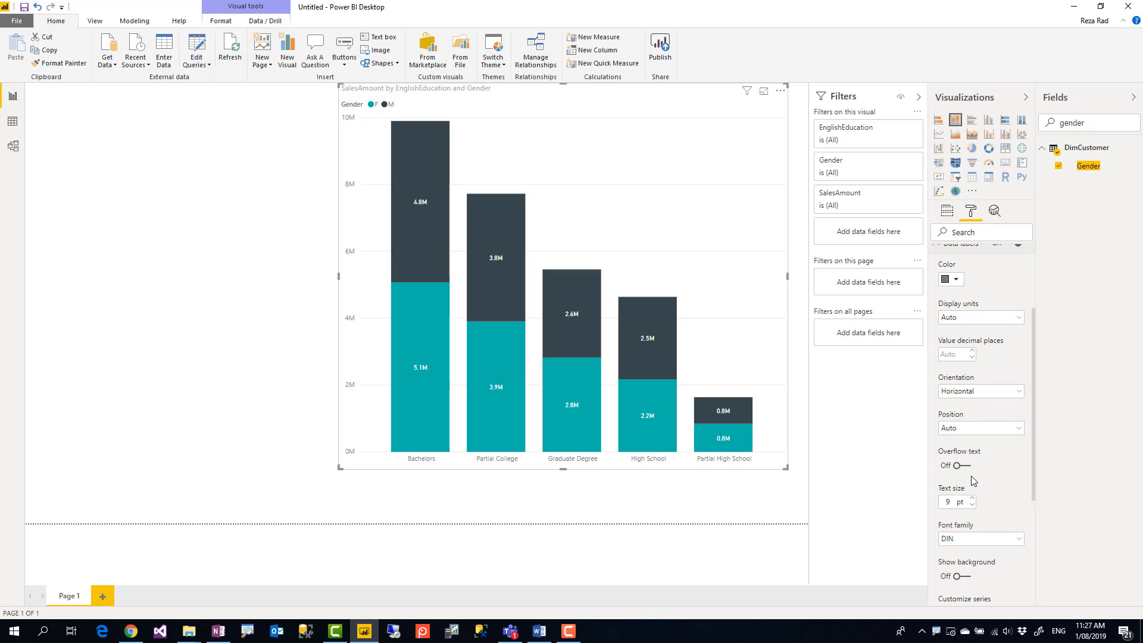
mouse_move(964, 396)
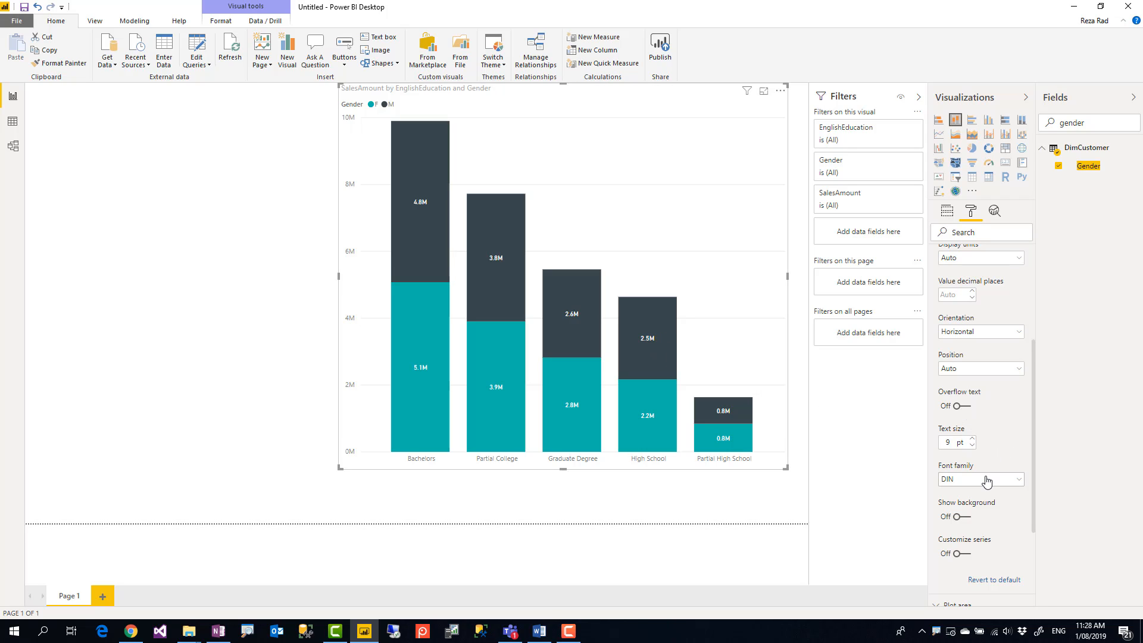
mouse_move(666, 200)
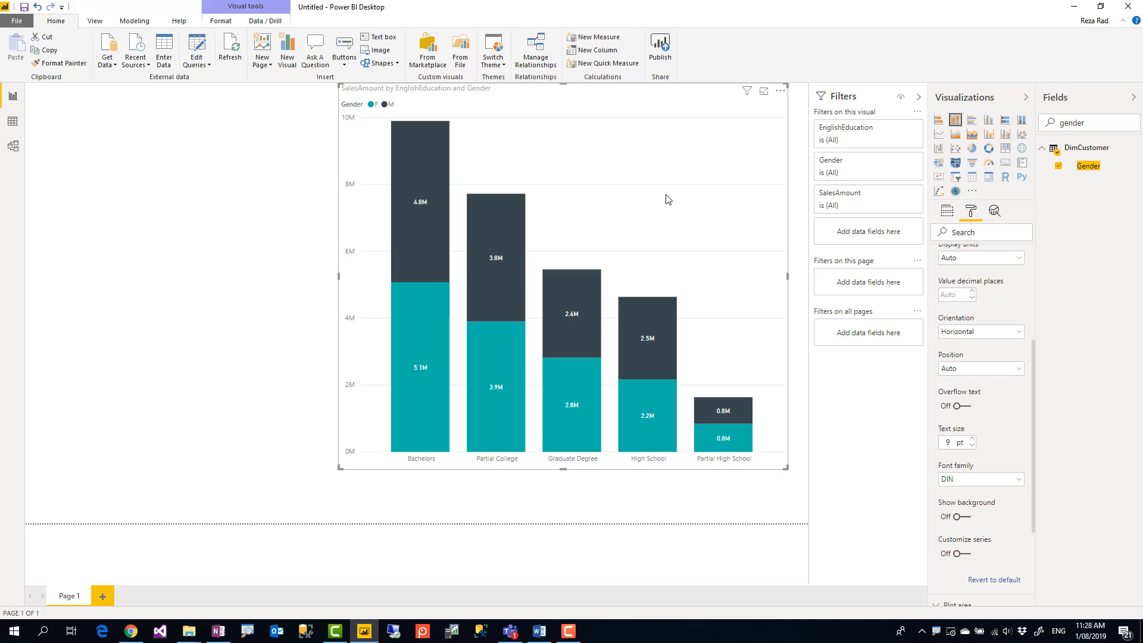
mouse_move(726, 193)
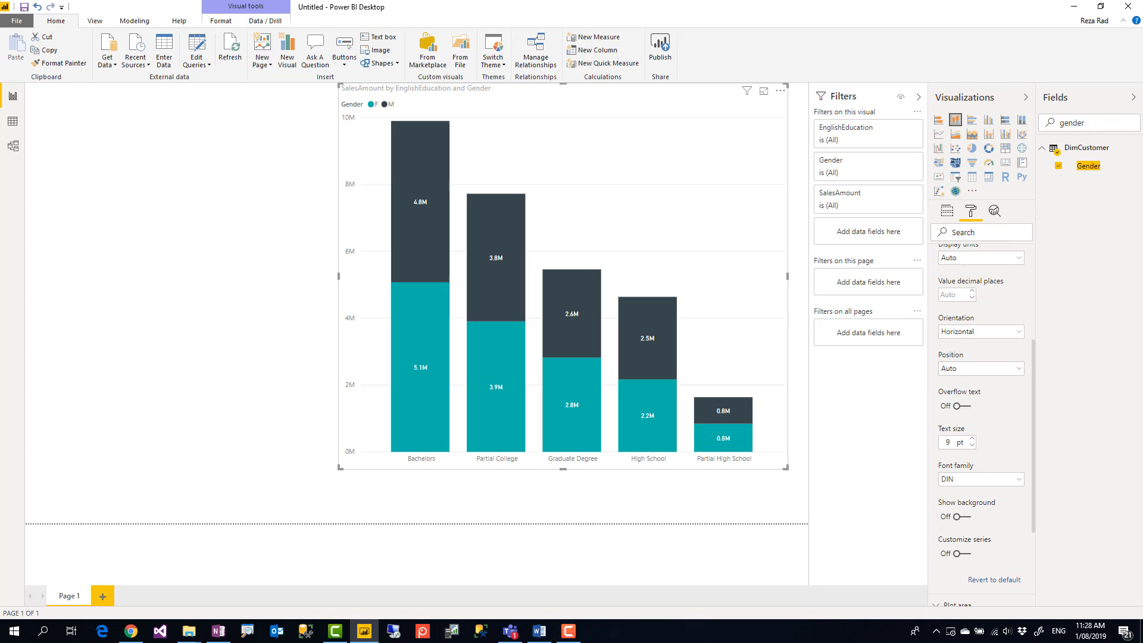
mouse_move(990, 136)
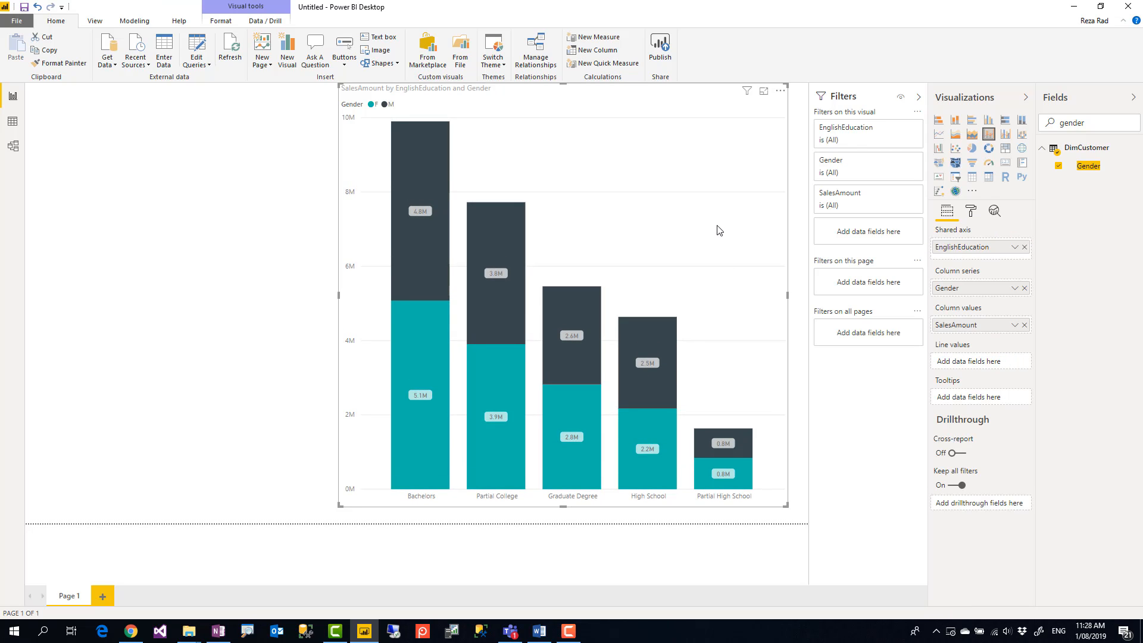
mouse_move(1012, 134)
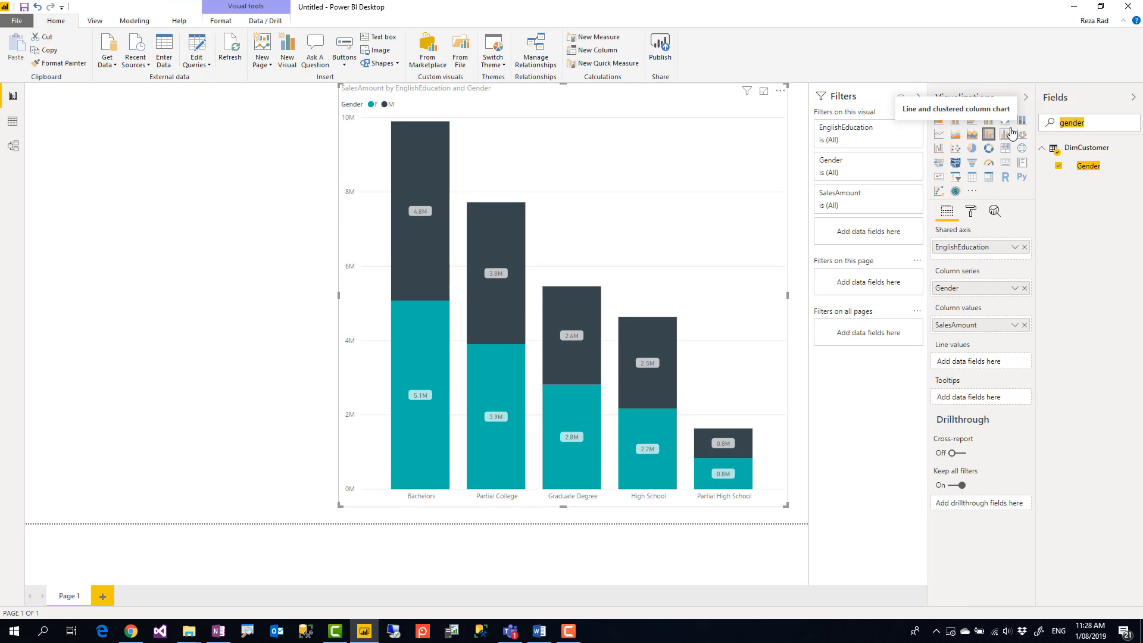
- Add SalesAmount as the line values so totals are labelled above each education column
type("salesa")
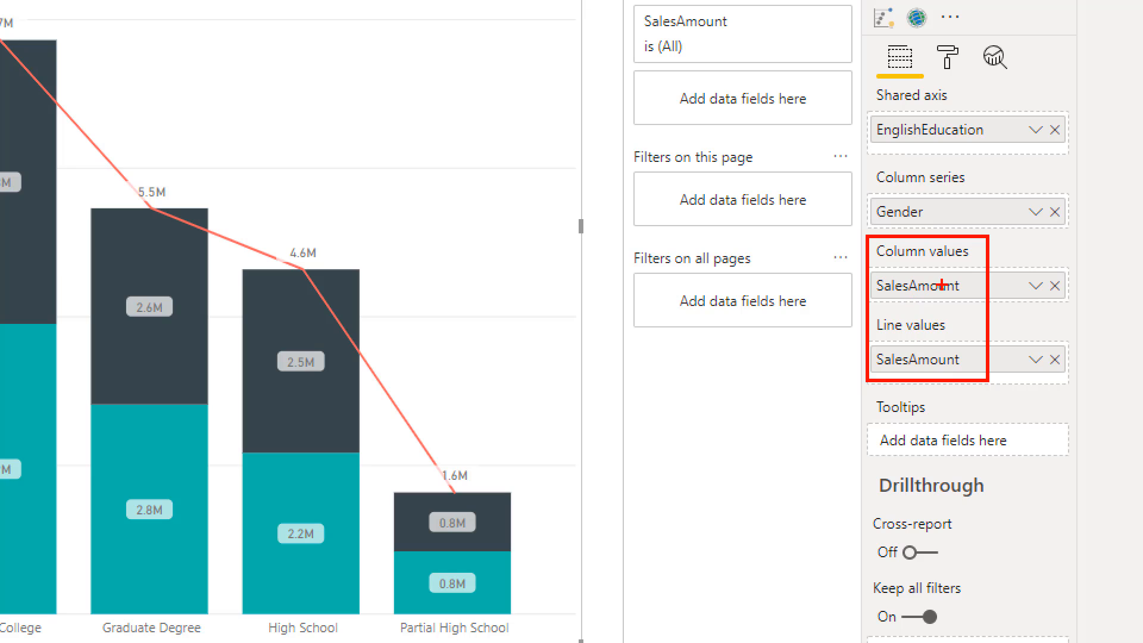
mouse_move(434, 458)
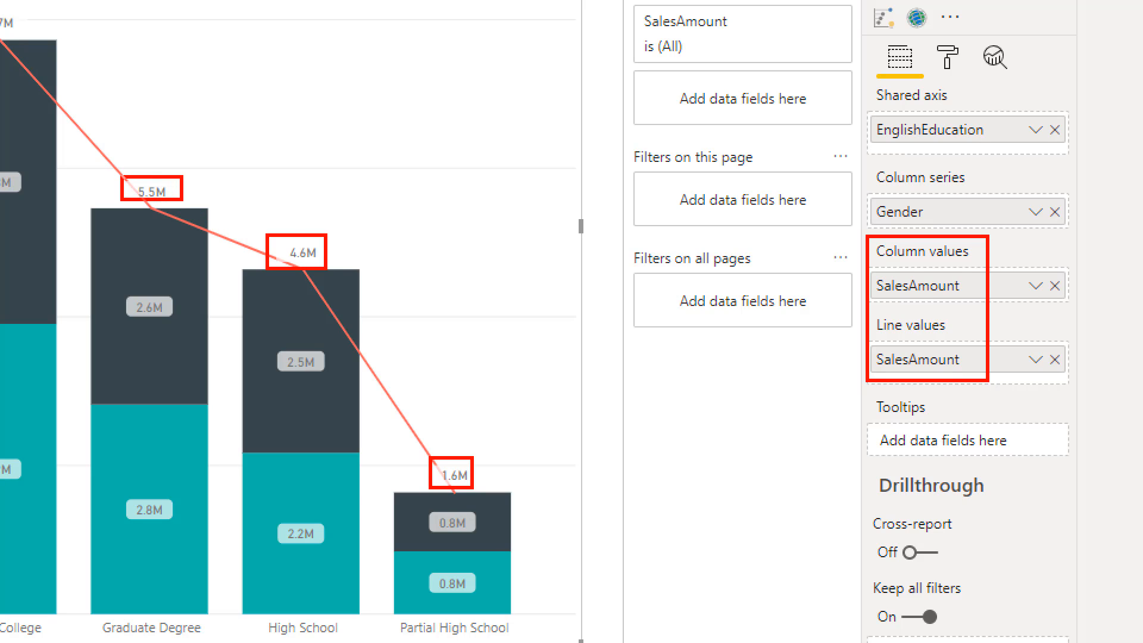
mouse_move(308, 262)
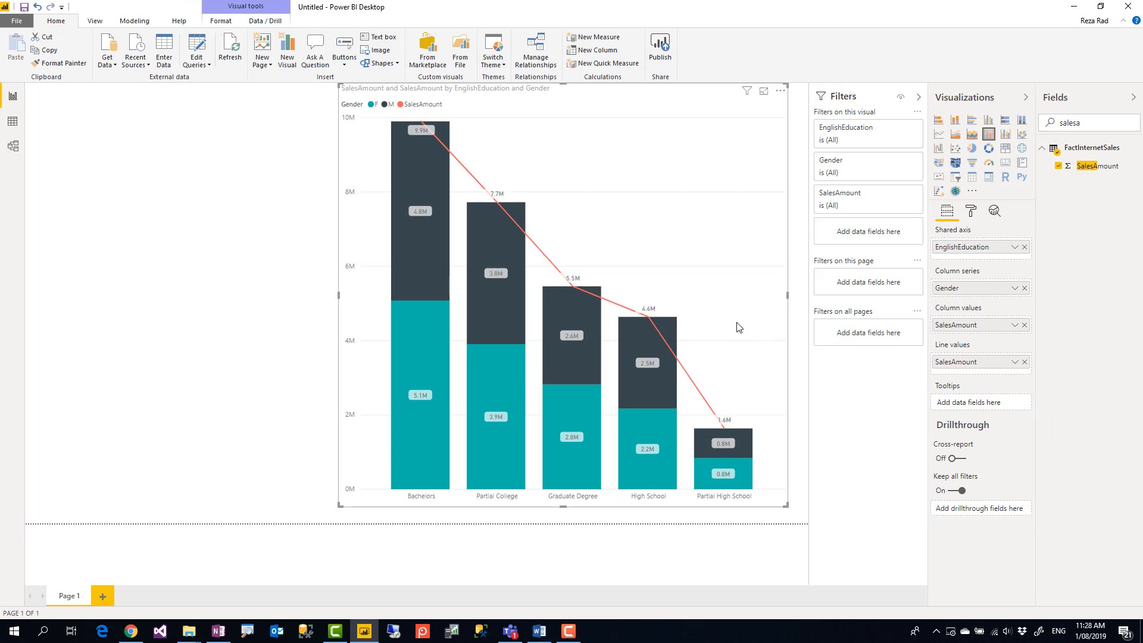
mouse_move(460, 175)
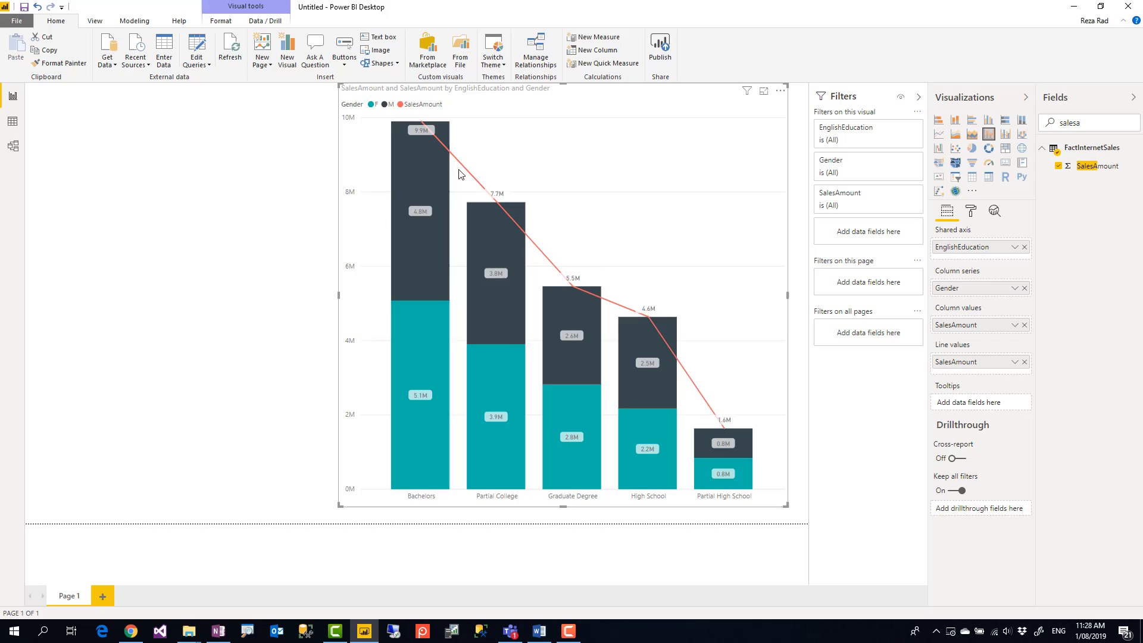
mouse_move(601, 229)
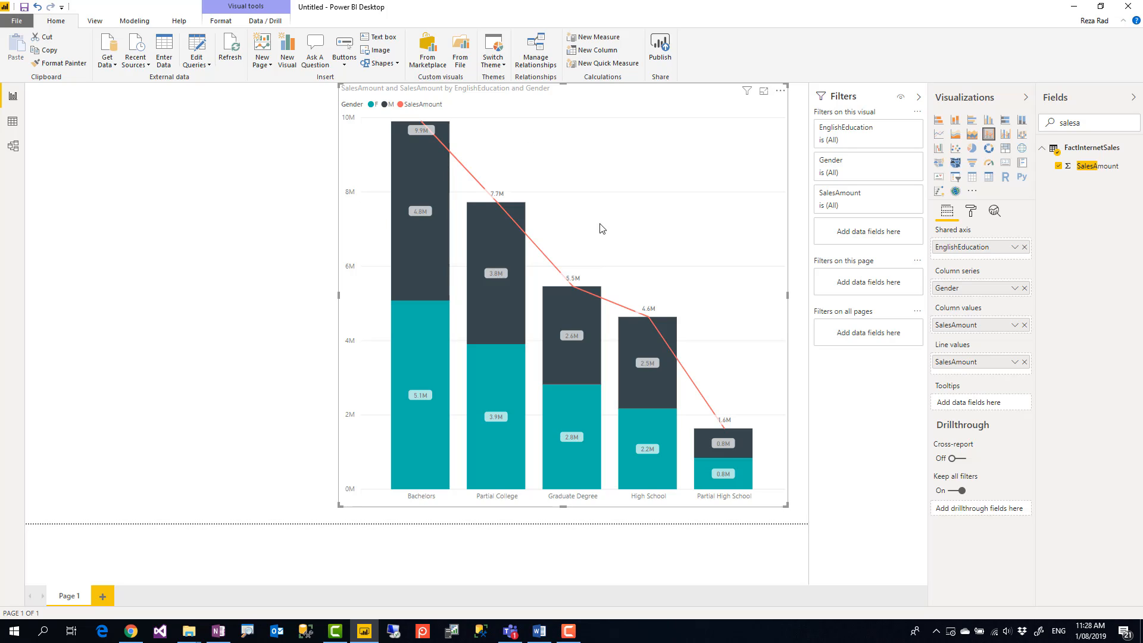
mouse_move(735, 322)
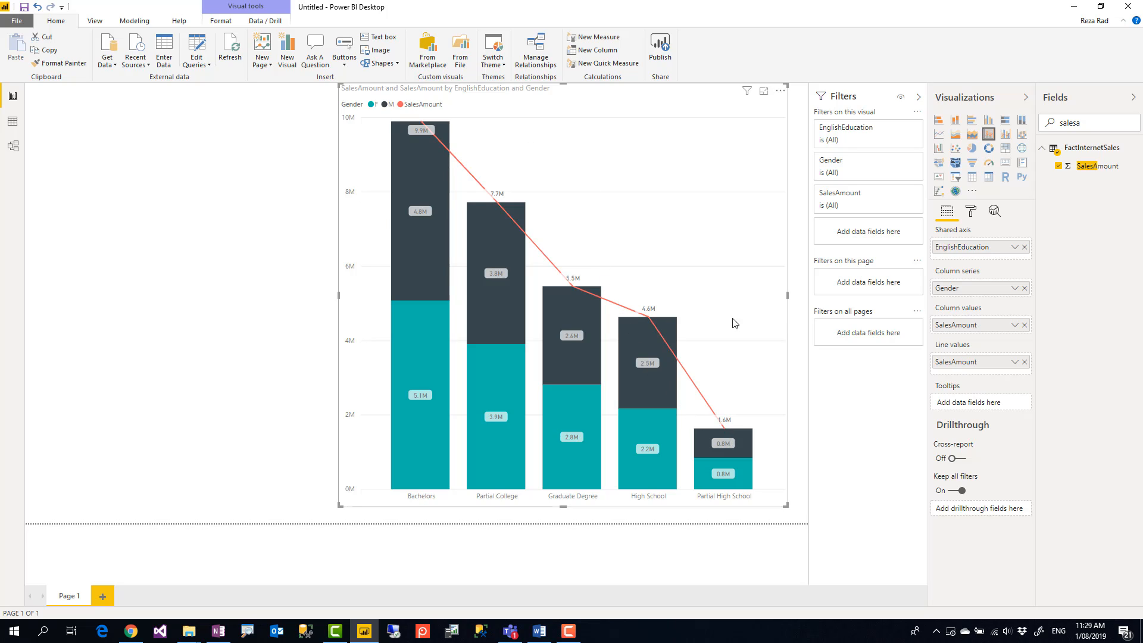
- Set the SalesAmount line's stroke width to 0 in Shapes, leaving only total labels
left_click(970, 211)
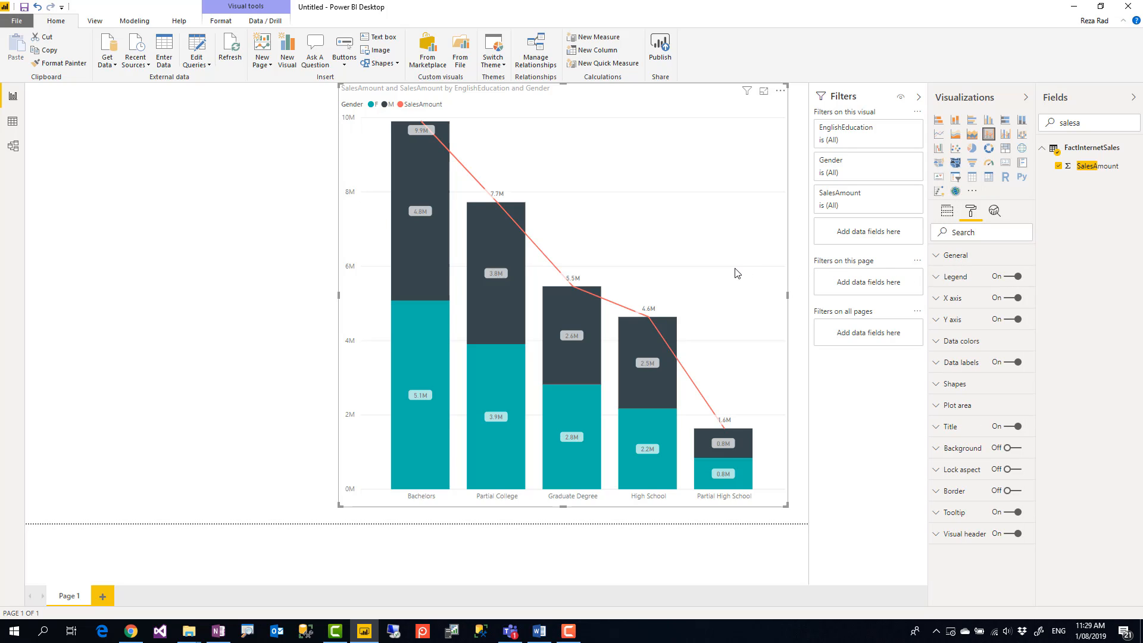
left_click(954, 383)
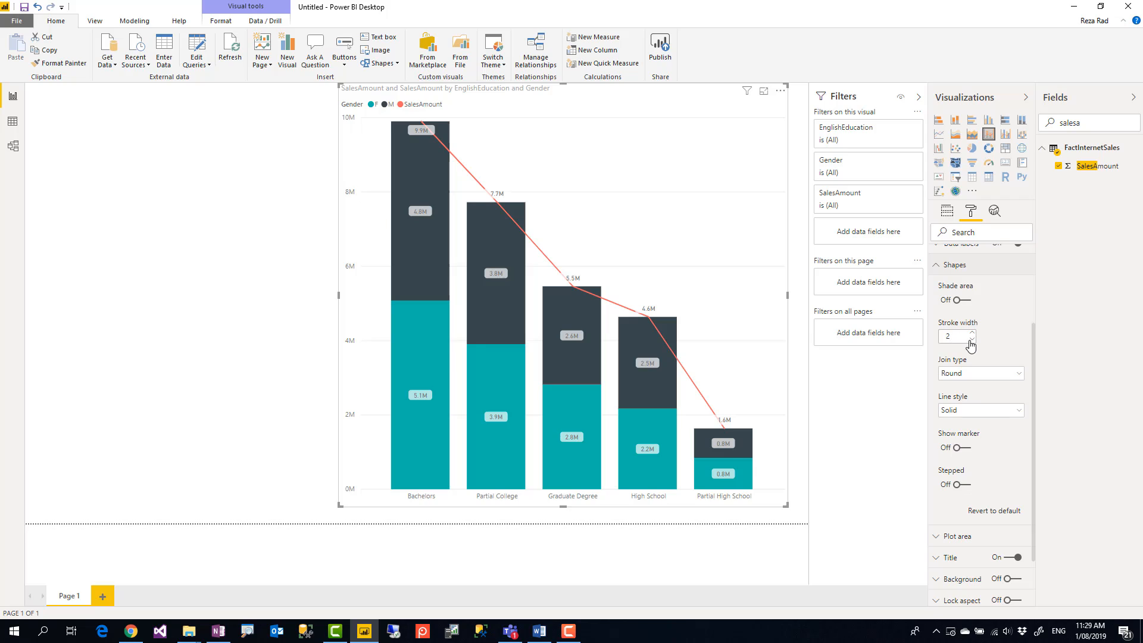
left_click(971, 339)
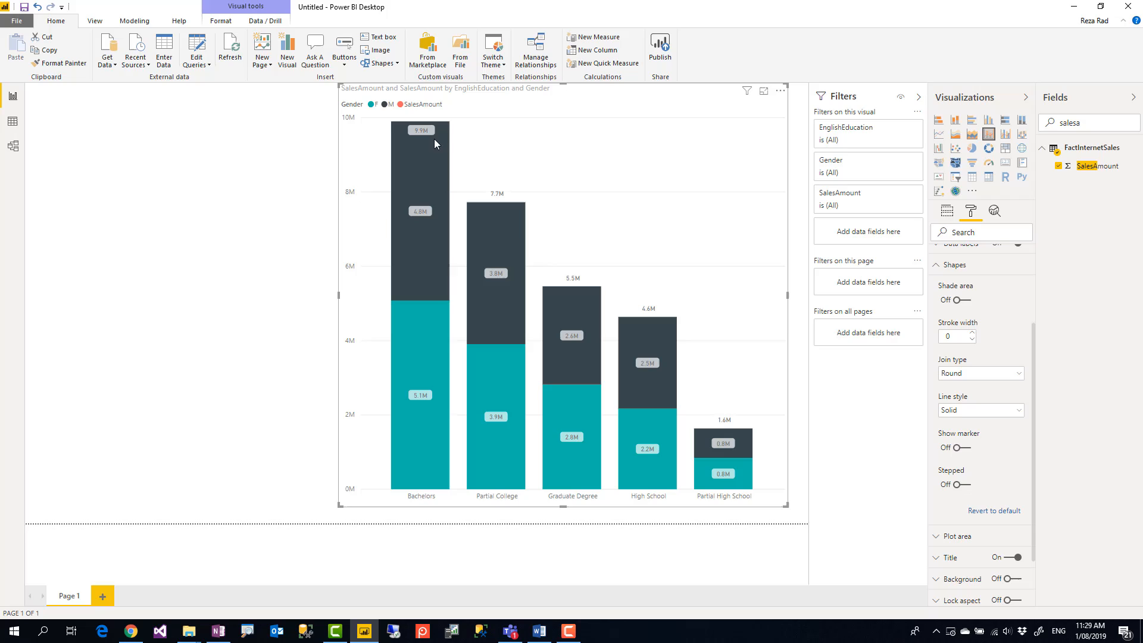
mouse_move(652, 302)
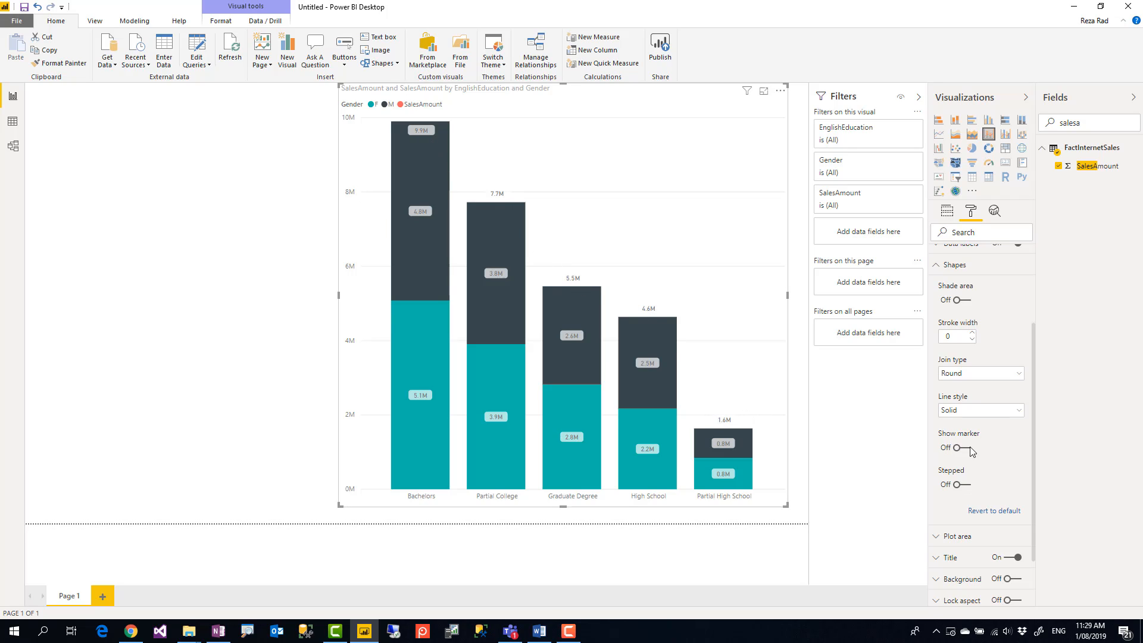
- Show markers on the line and choose the triangle marker shape
left_click(951, 448)
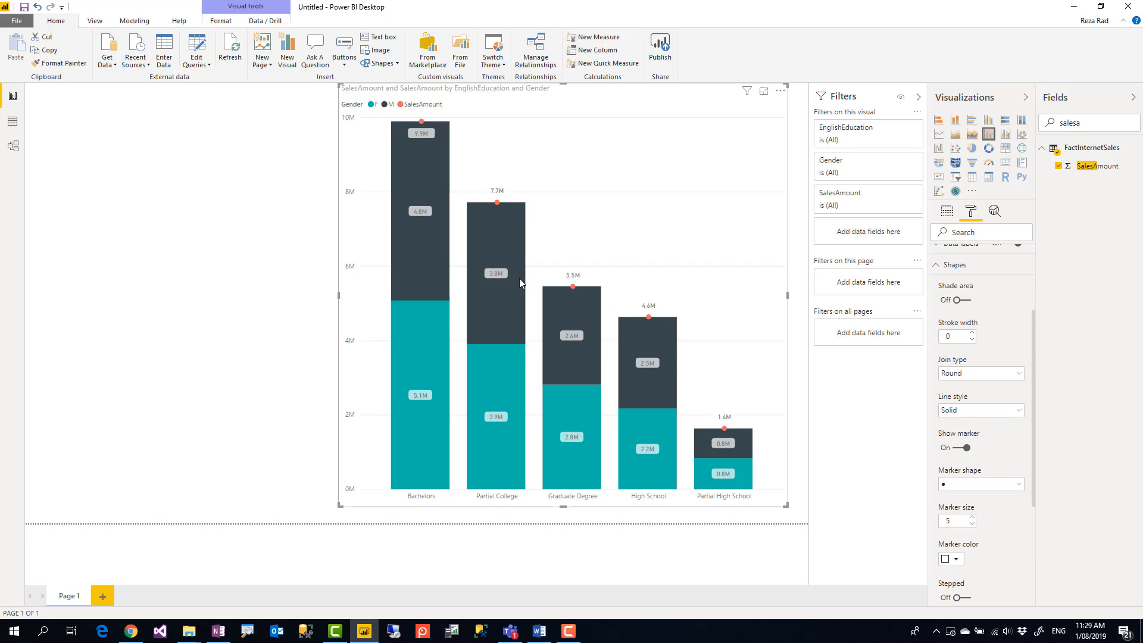
left_click(980, 483)
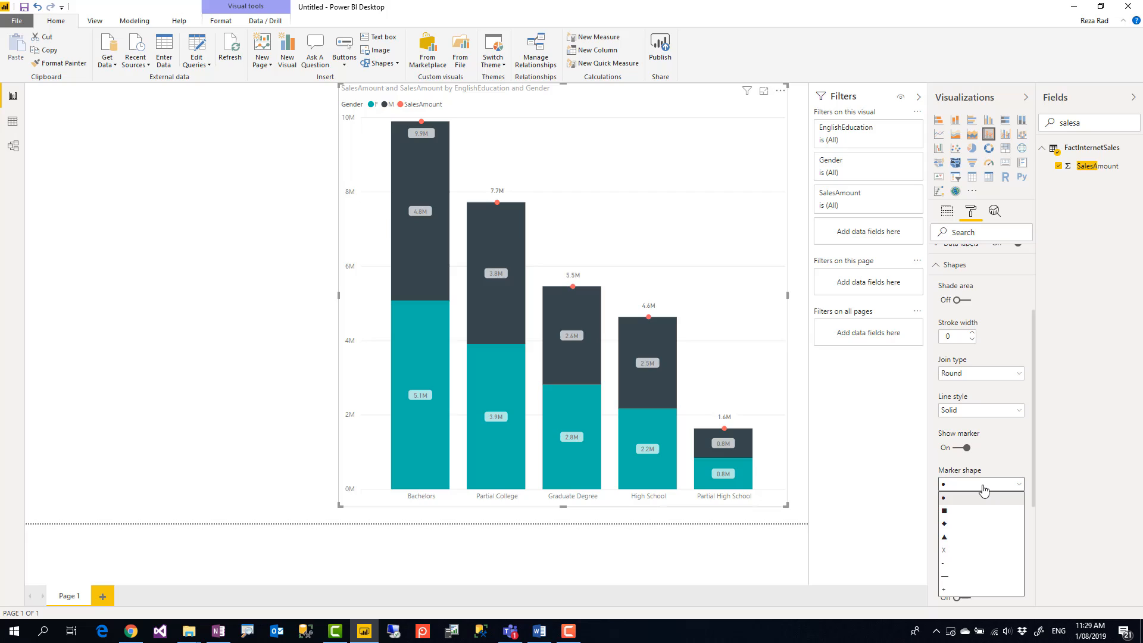
mouse_move(960, 510)
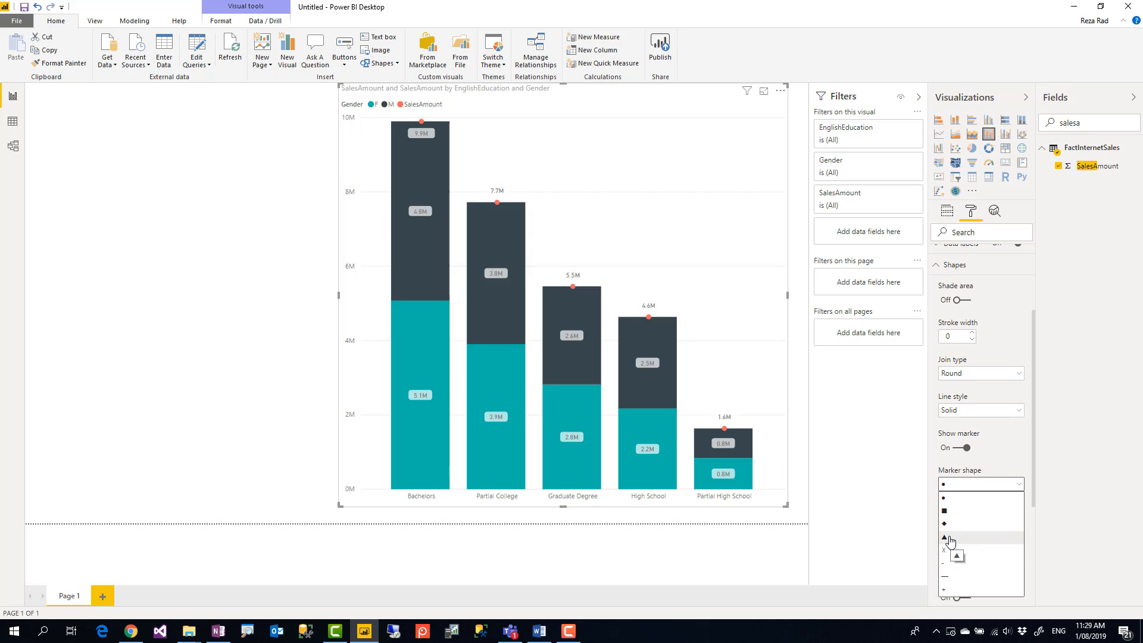
left_click(955, 554)
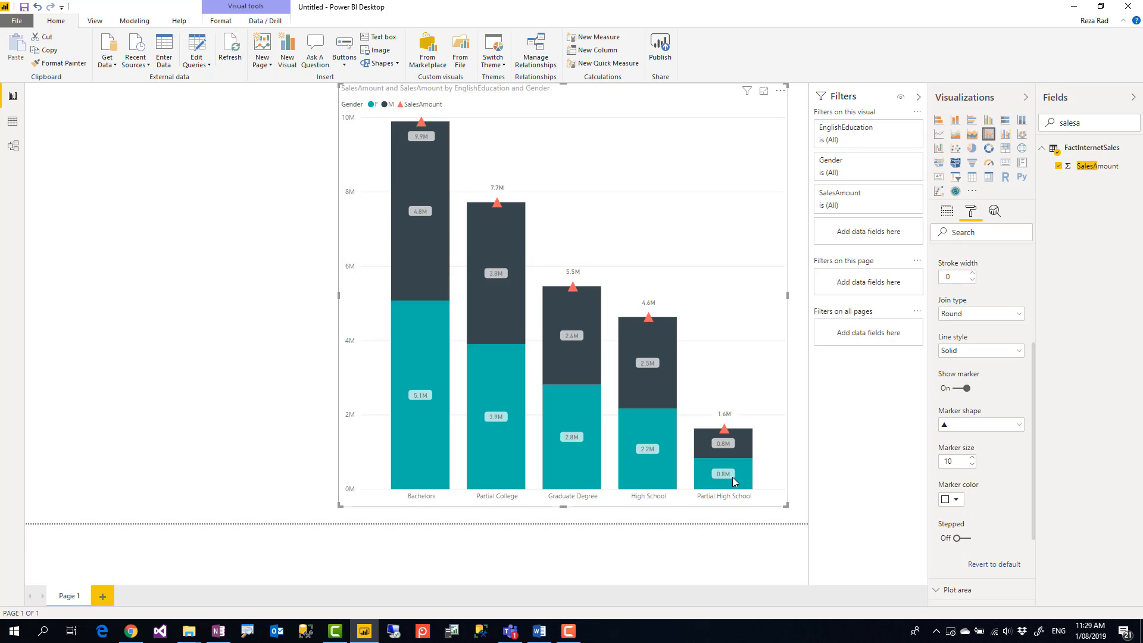
mouse_move(410, 445)
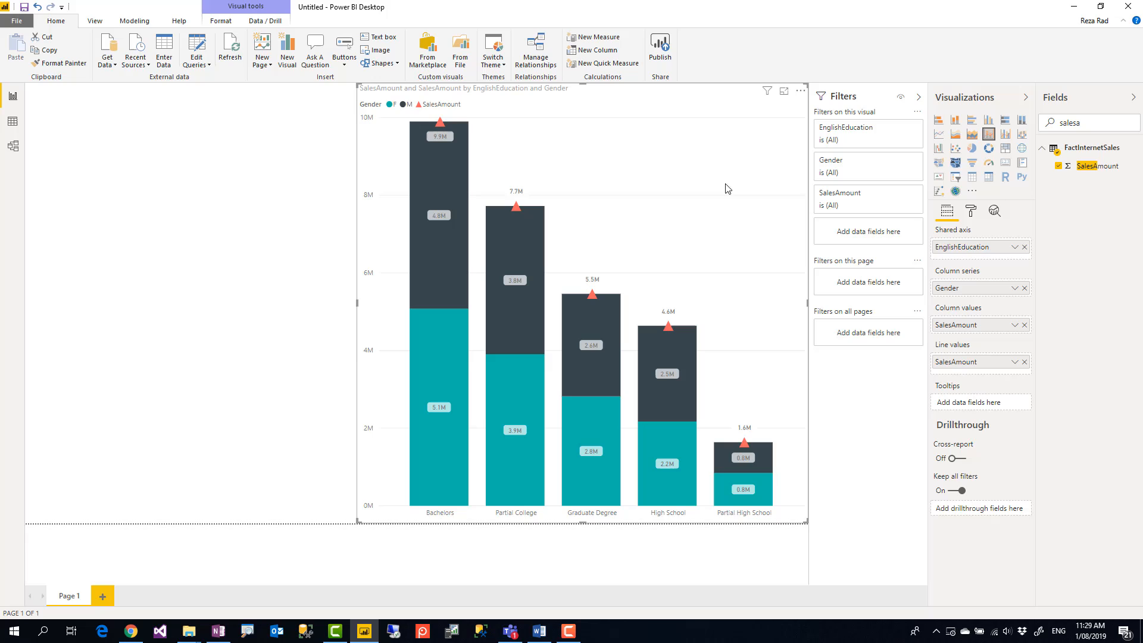
mouse_move(957, 126)
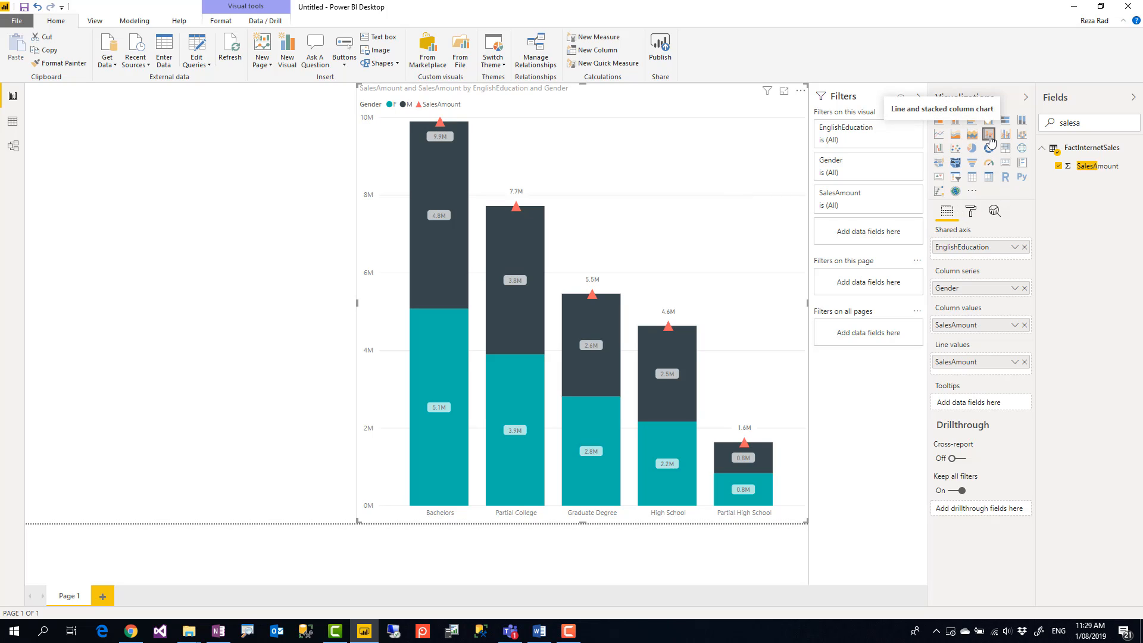
mouse_move(961, 379)
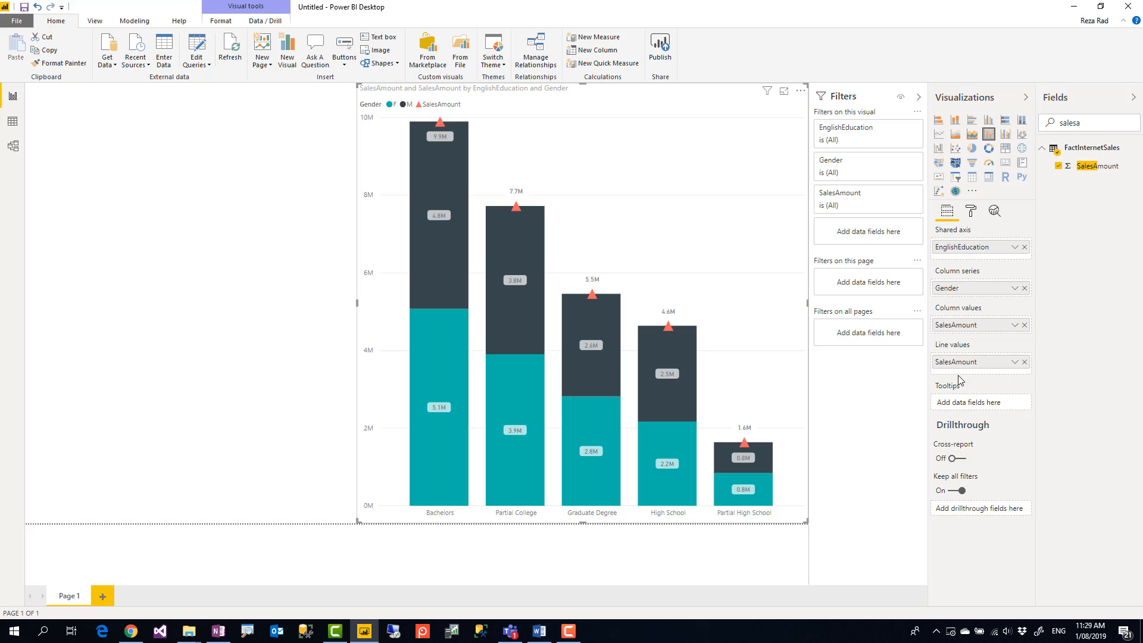
- Reopen the Shapes settings to review the zero-width line and triangle markers
left_click(971, 210)
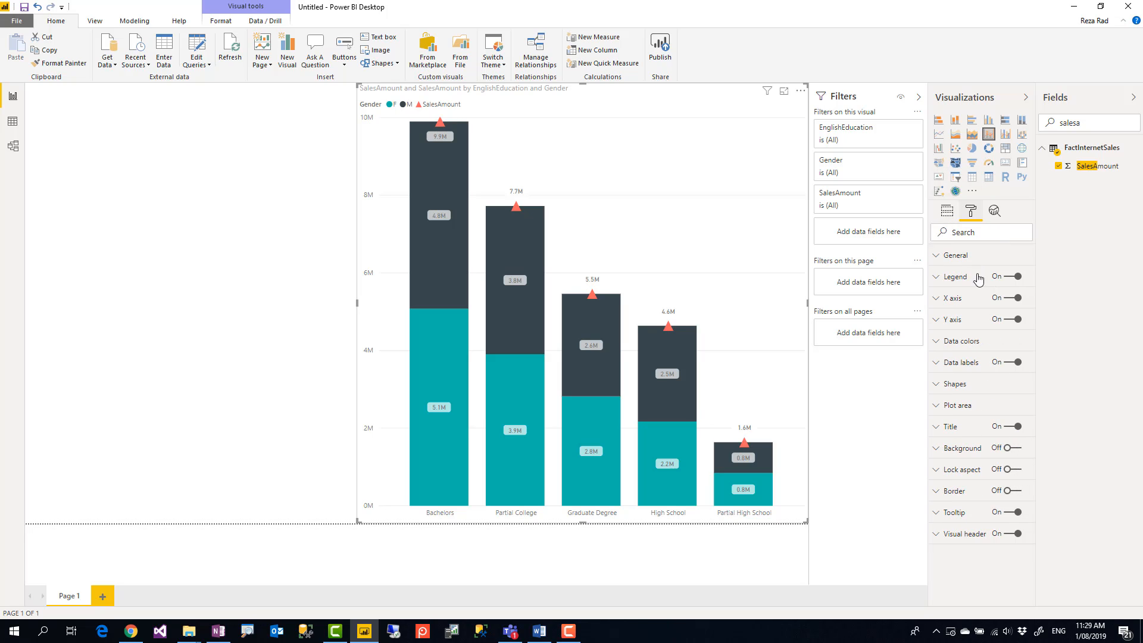
left_click(953, 384)
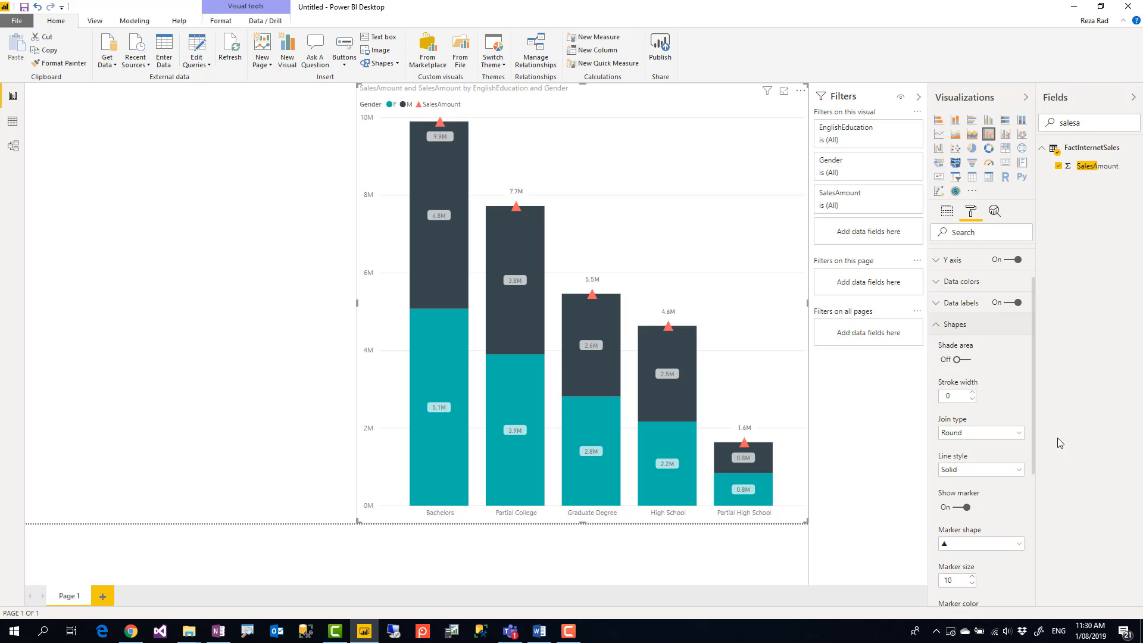
mouse_move(736, 229)
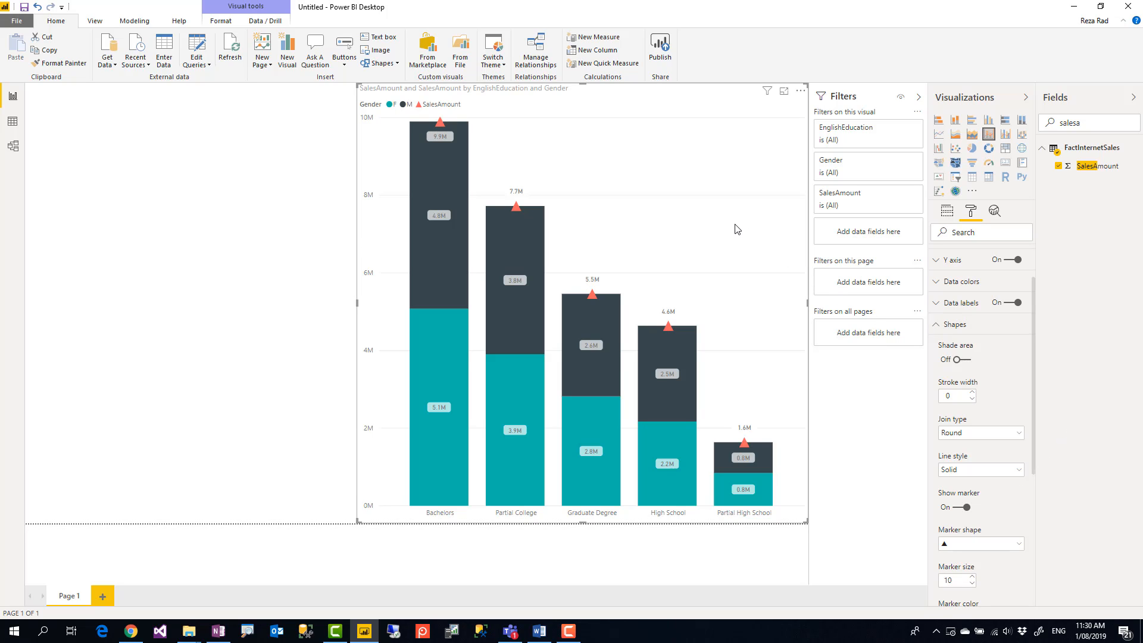
mouse_move(659, 223)
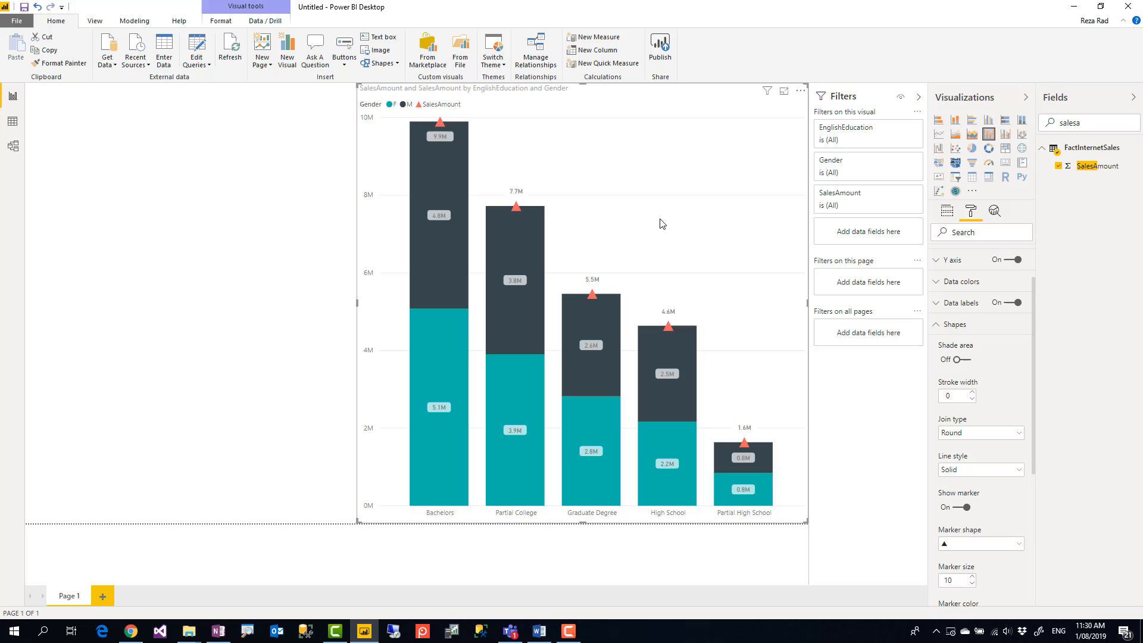
mouse_move(664, 208)
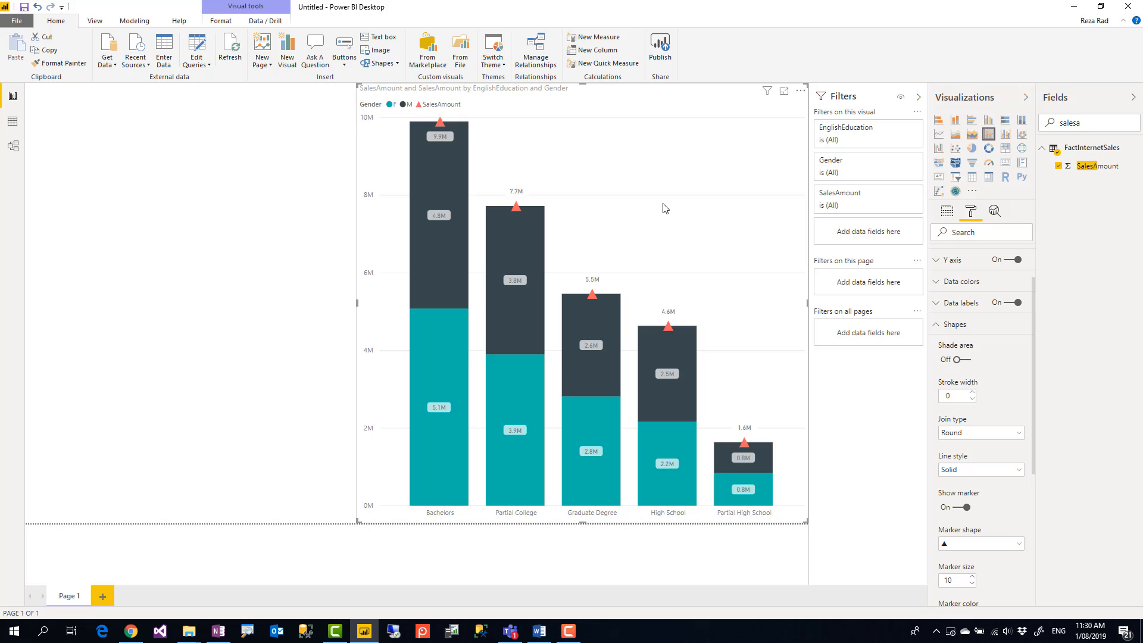
mouse_move(663, 211)
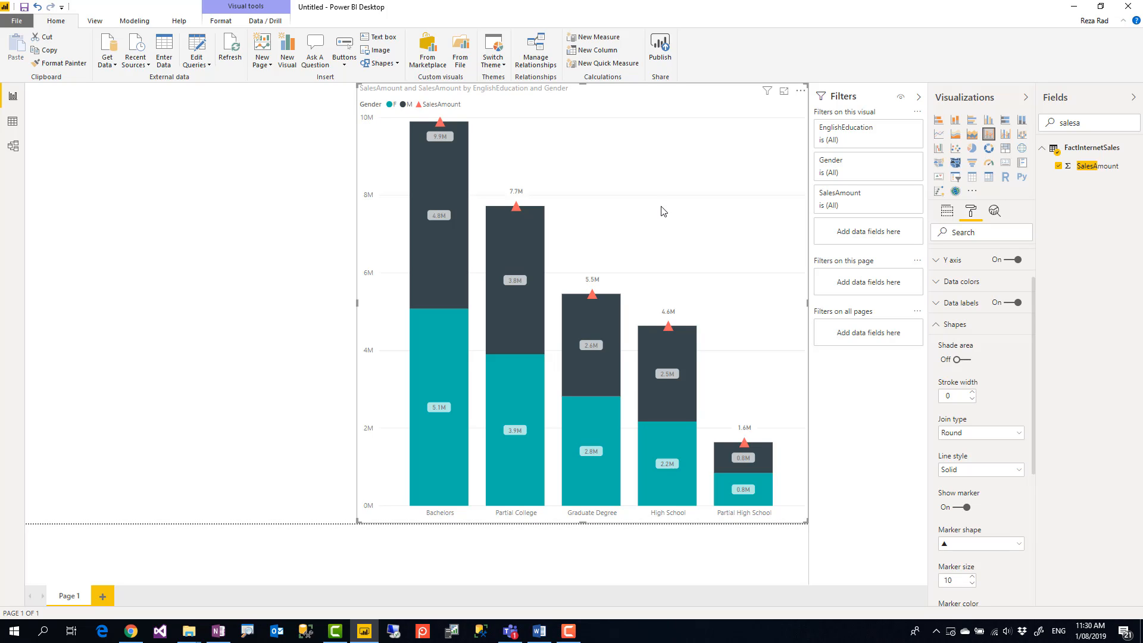